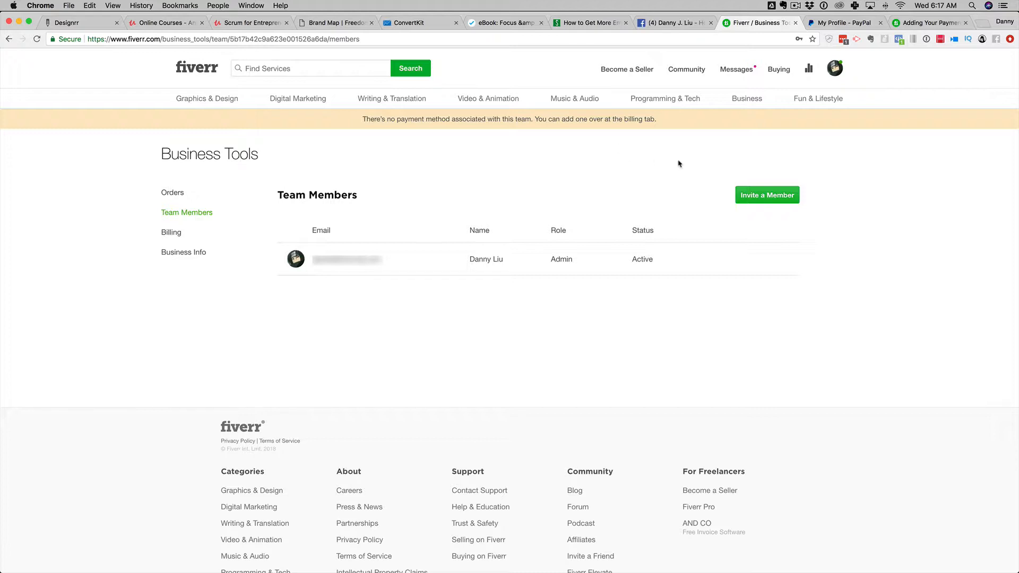
pyautogui.moveTo(798, 144)
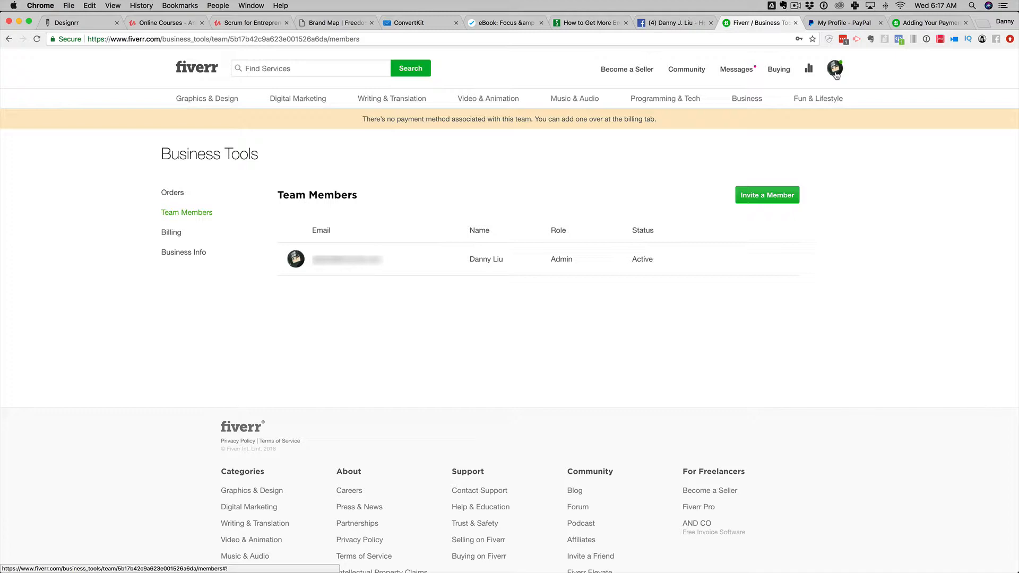
# Go from the profile avatar menu into Settings and select Billing in the sidebar
pyautogui.click(835, 69)
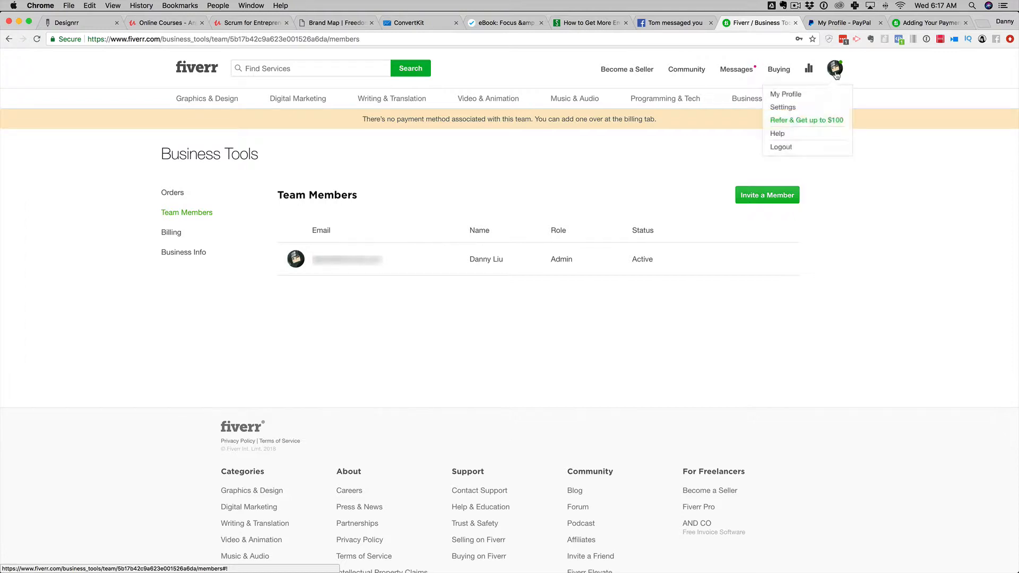
pyautogui.moveTo(783, 106)
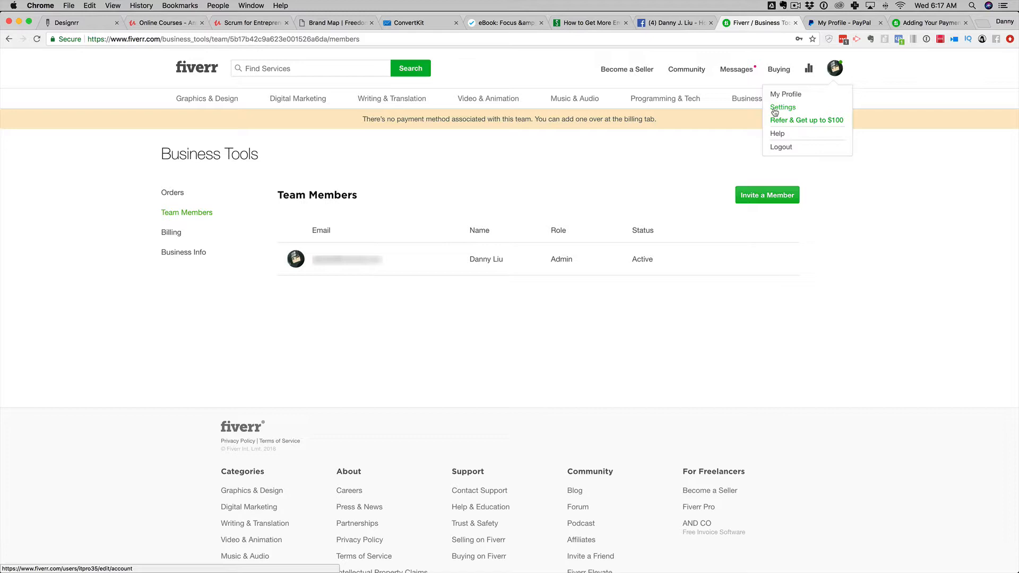
pyautogui.click(784, 107)
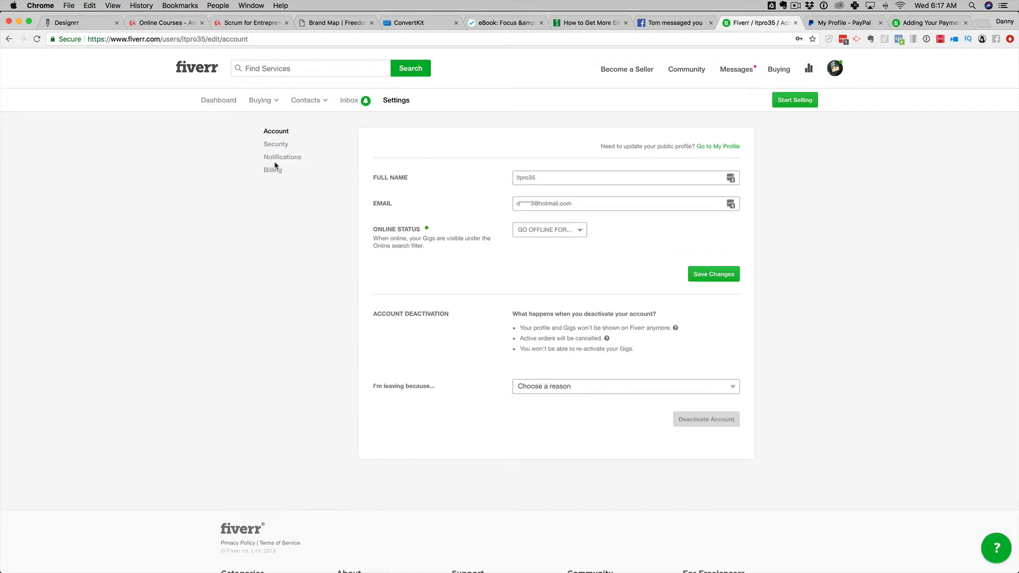
pyautogui.click(272, 170)
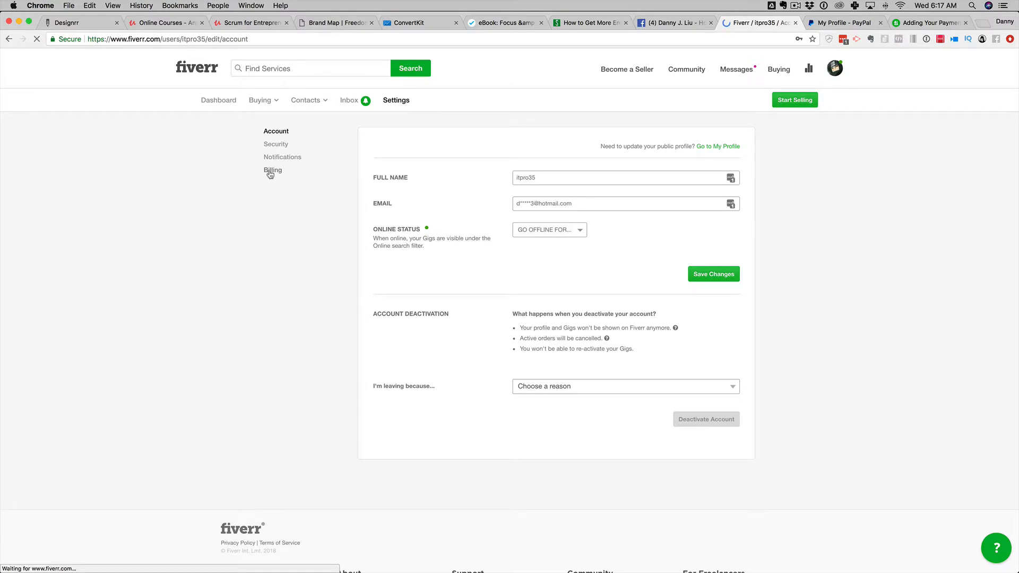
# Load the Billing Information form with company name, address and country fields
pyautogui.click(273, 170)
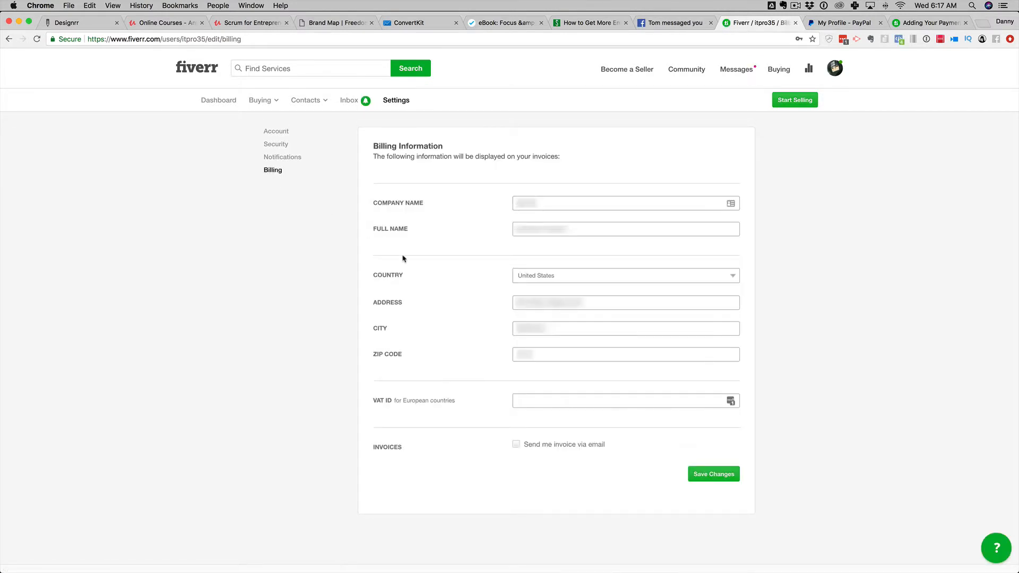
pyautogui.moveTo(363, 220)
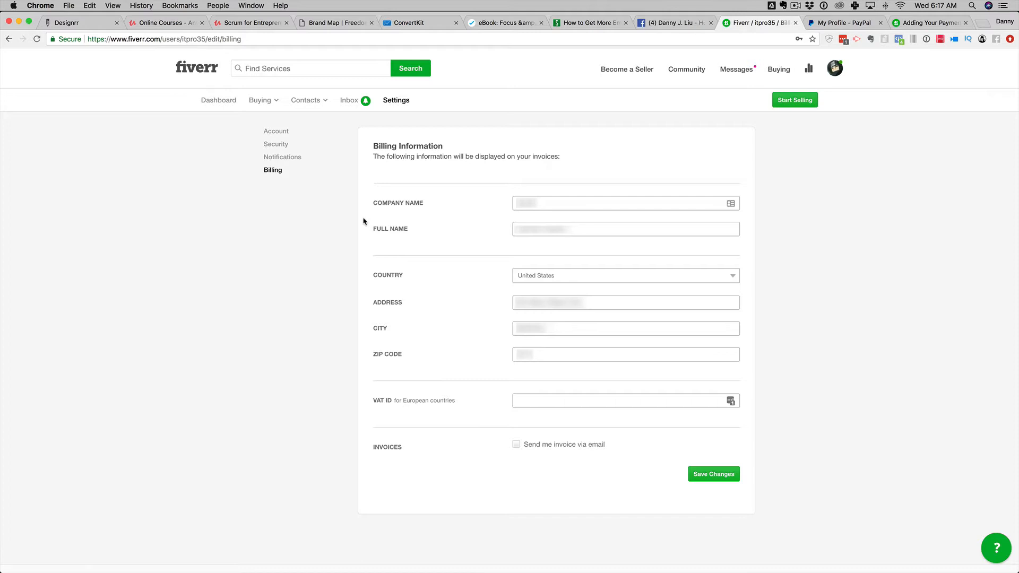
pyautogui.moveTo(352, 128)
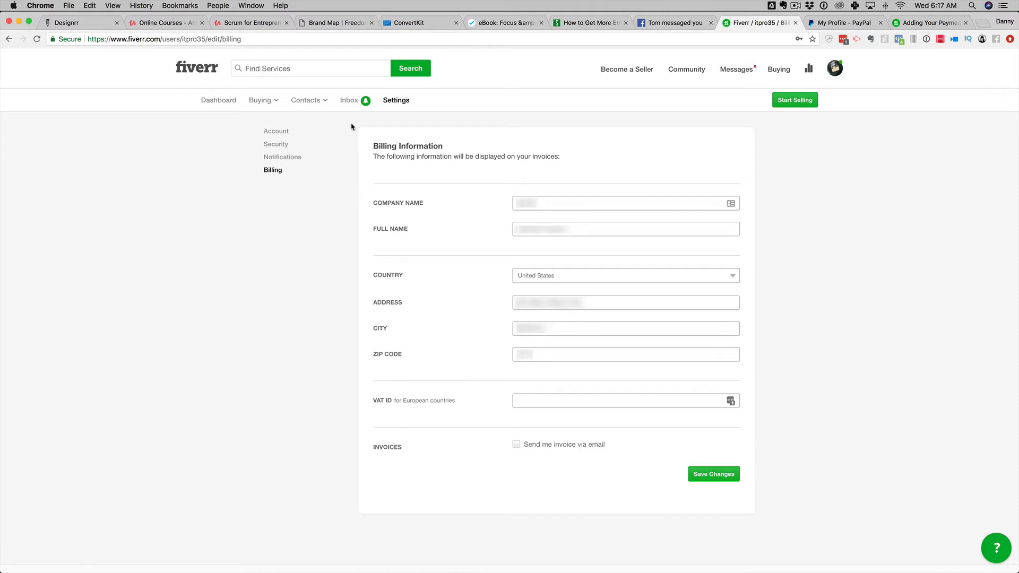
# Choose Business Tools from the Buying menu to reach the team orders overview
pyautogui.click(261, 99)
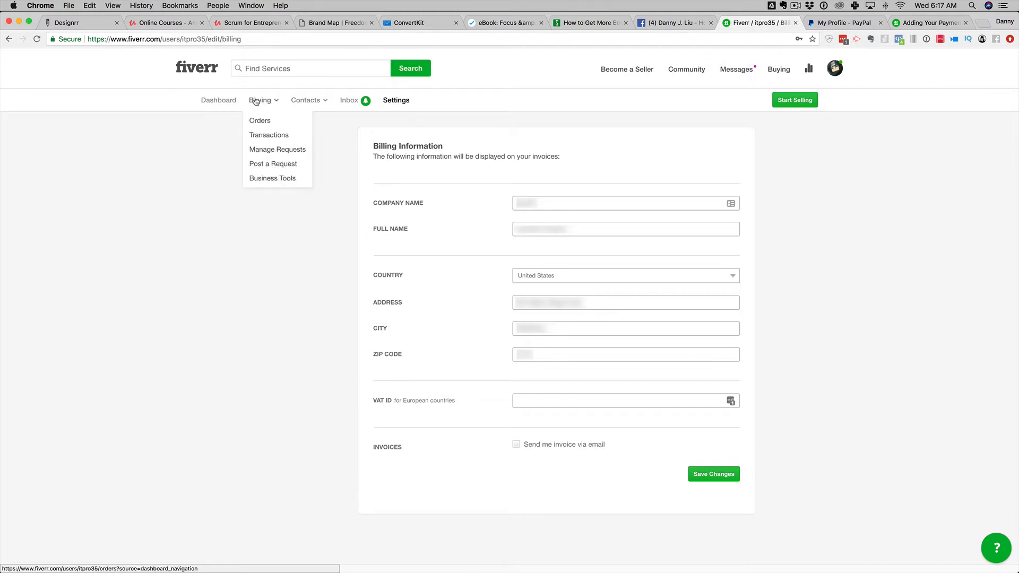
pyautogui.moveTo(277, 149)
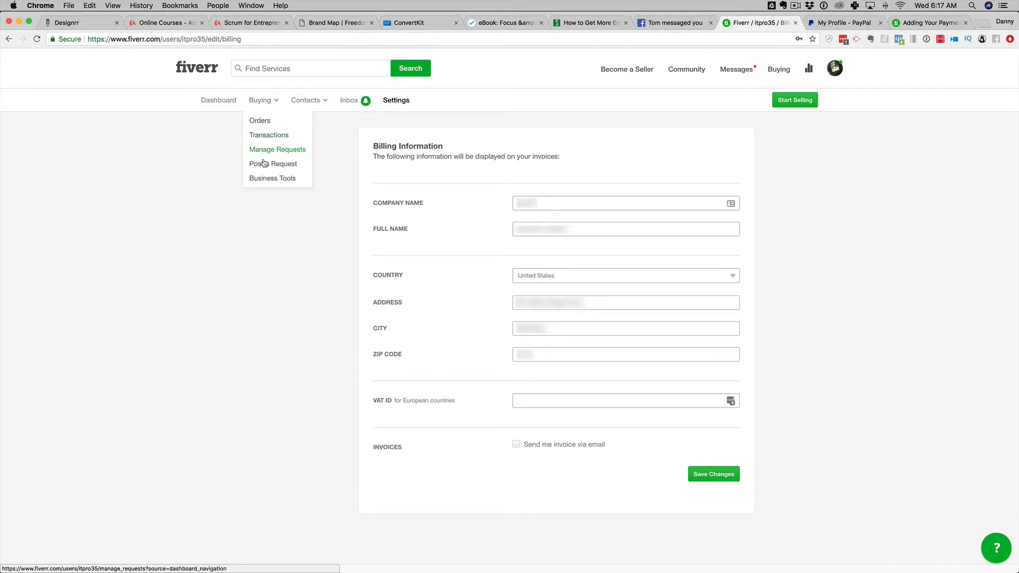
pyautogui.moveTo(273, 178)
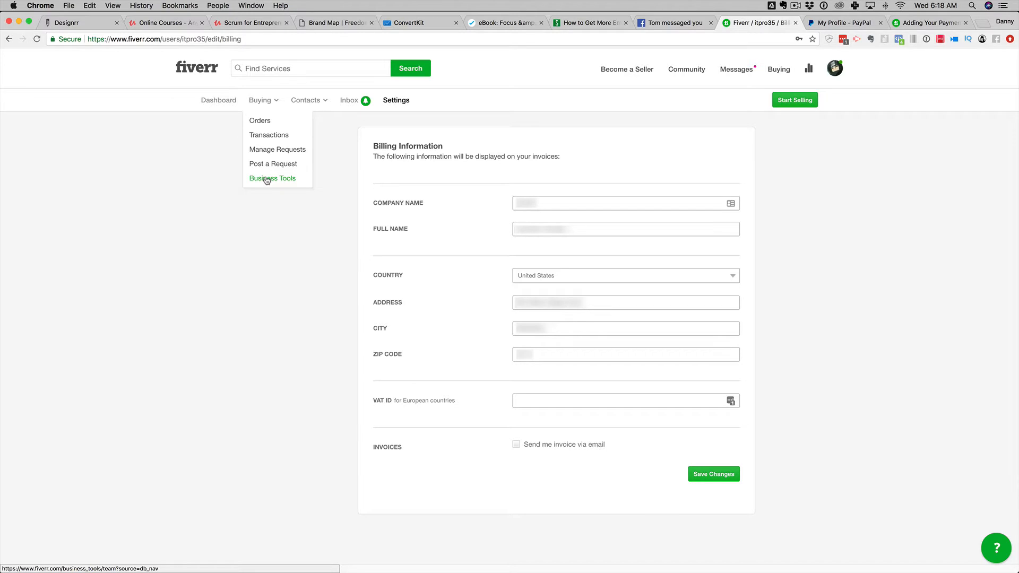
pyautogui.click(273, 178)
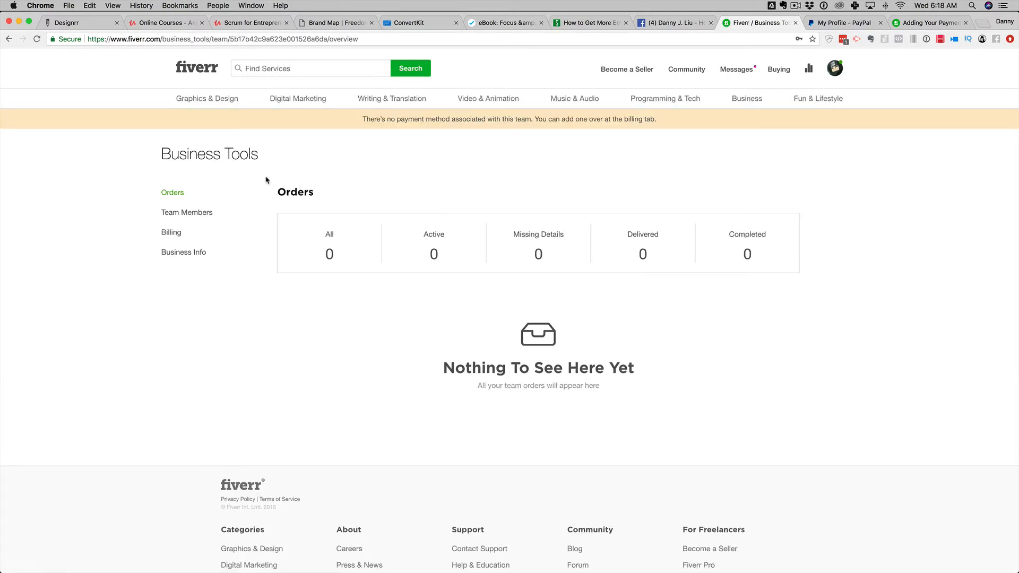
pyautogui.moveTo(380, 189)
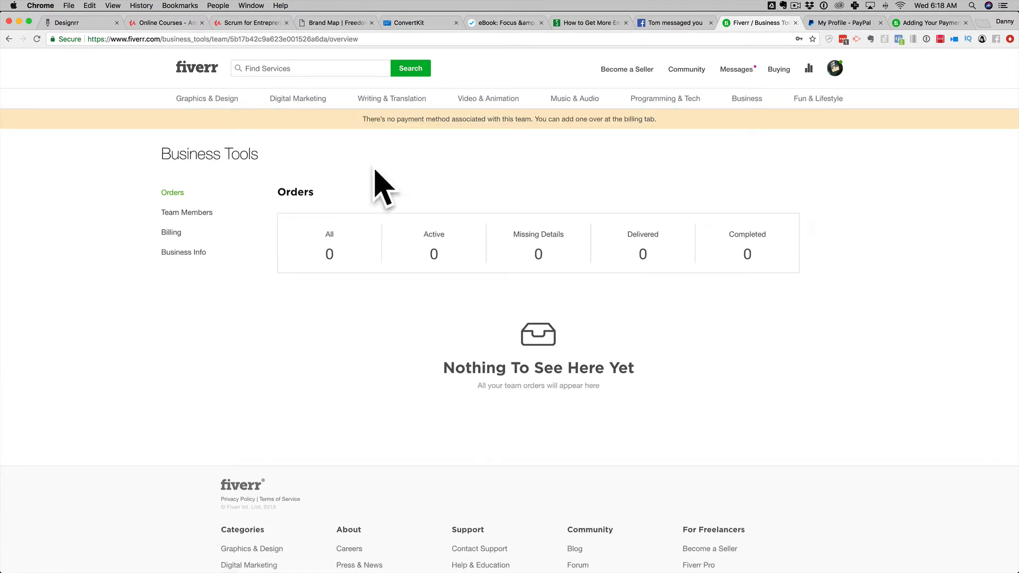
pyautogui.moveTo(220, 205)
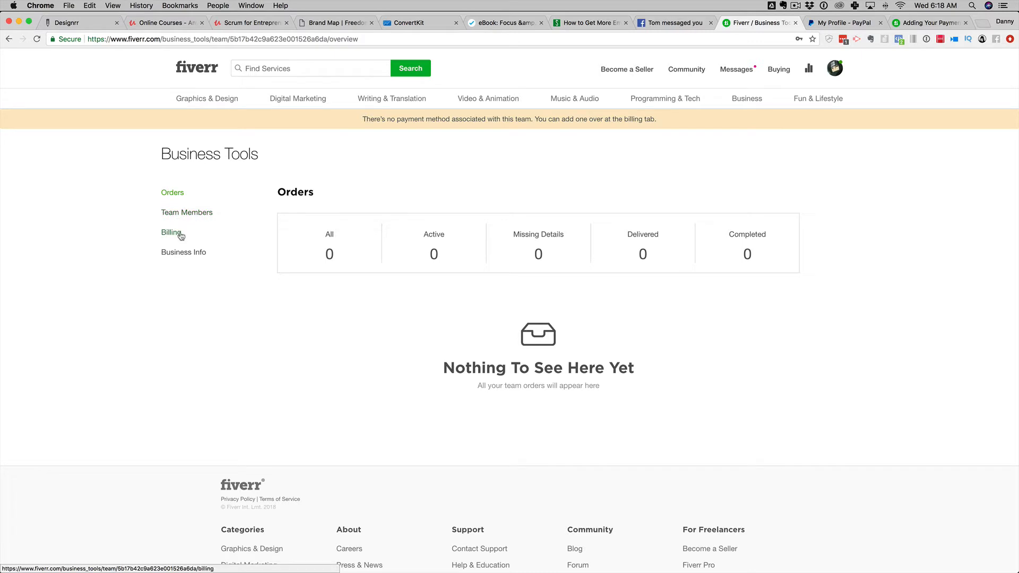
# Show the team Billing page with Add Credit Card and a $0.00 team balance
pyautogui.click(171, 232)
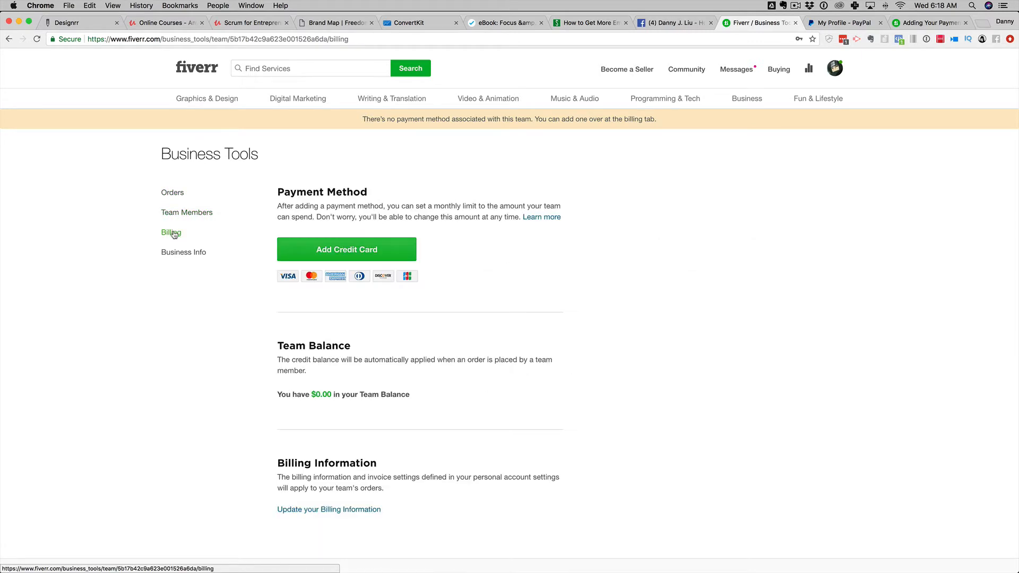
pyautogui.moveTo(187, 213)
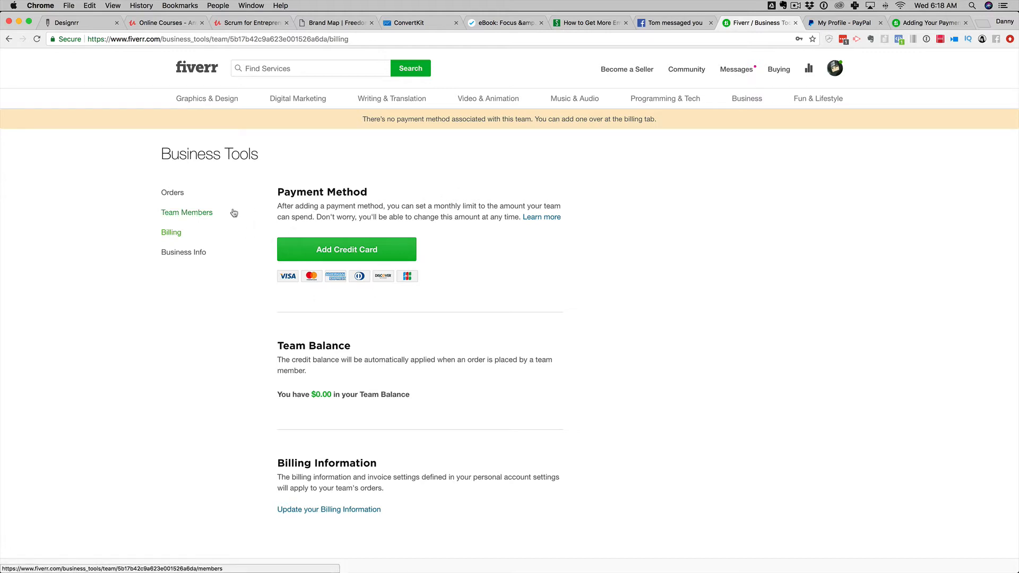
pyautogui.moveTo(346, 248)
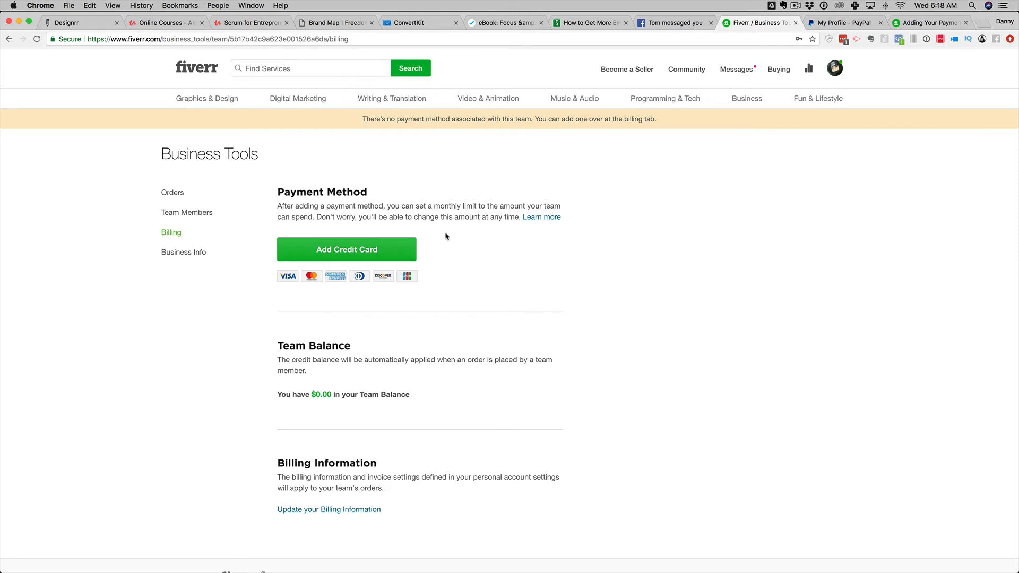
pyautogui.moveTo(480, 265)
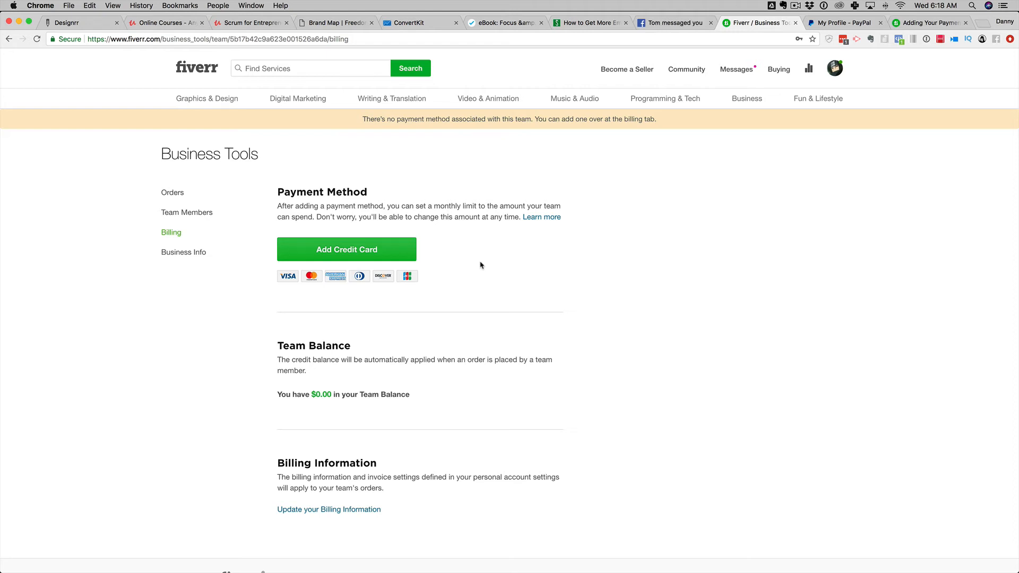
pyautogui.moveTo(488, 279)
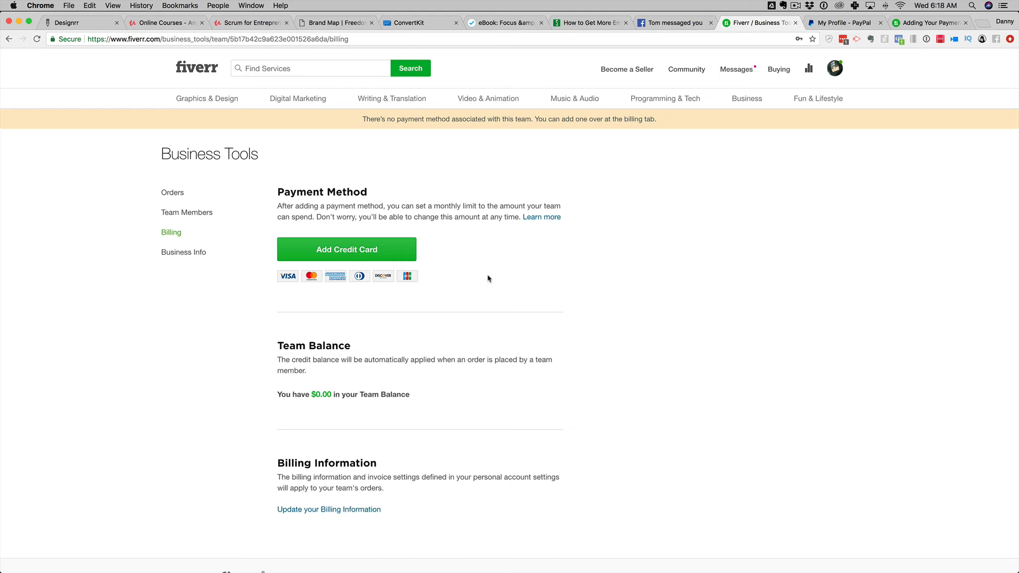